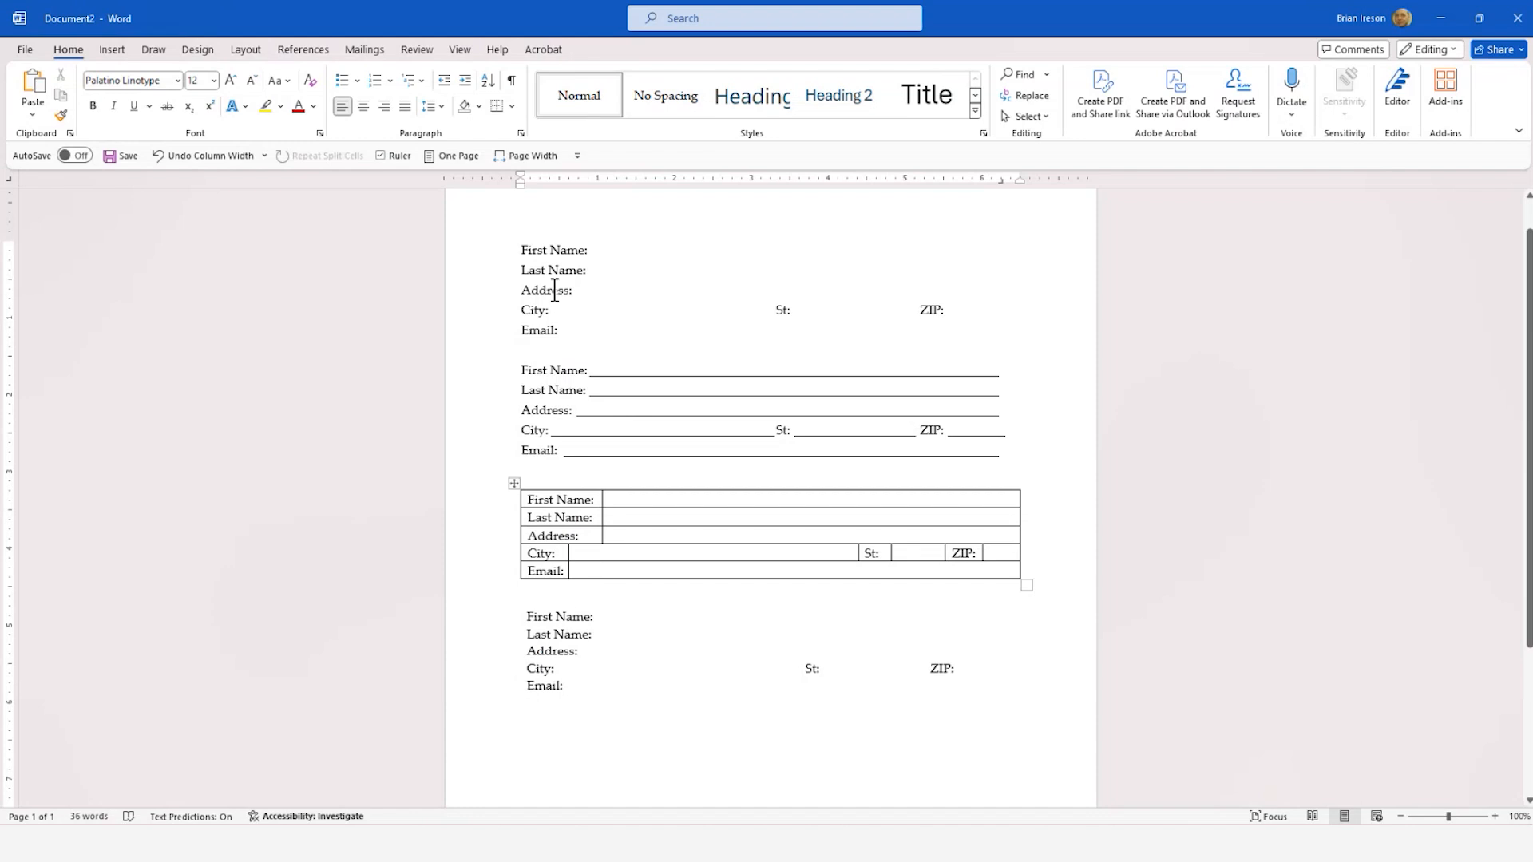
Highlight the first address block in the Word document to review its layout
{"action": "left_click_drag", "start_coordinate": [521, 249], "coordinate": [1014, 329]}
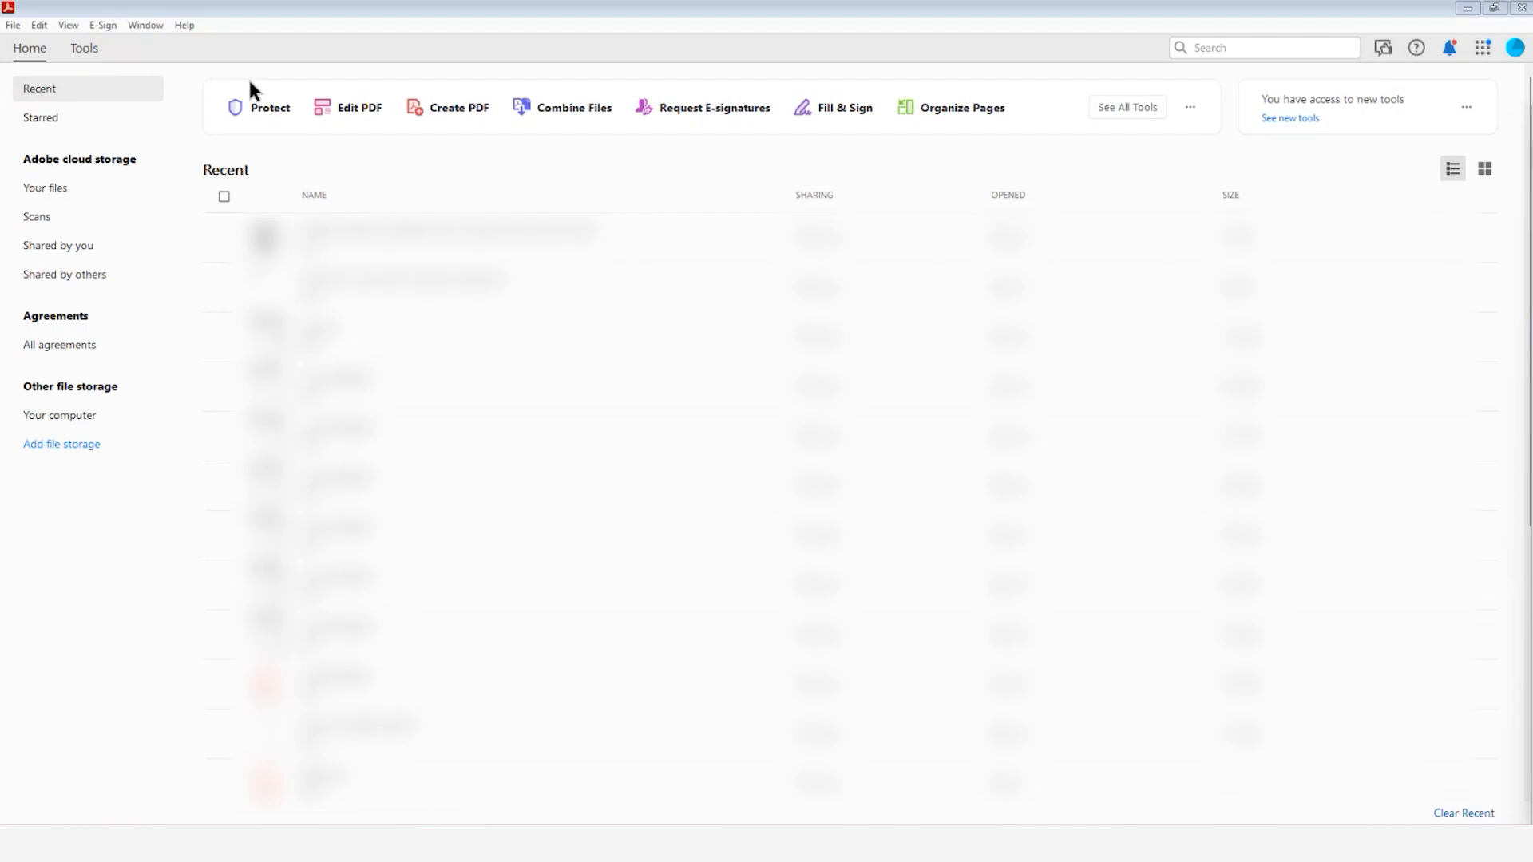
{"action": "mouse_move", "coordinate": [257, 107]}
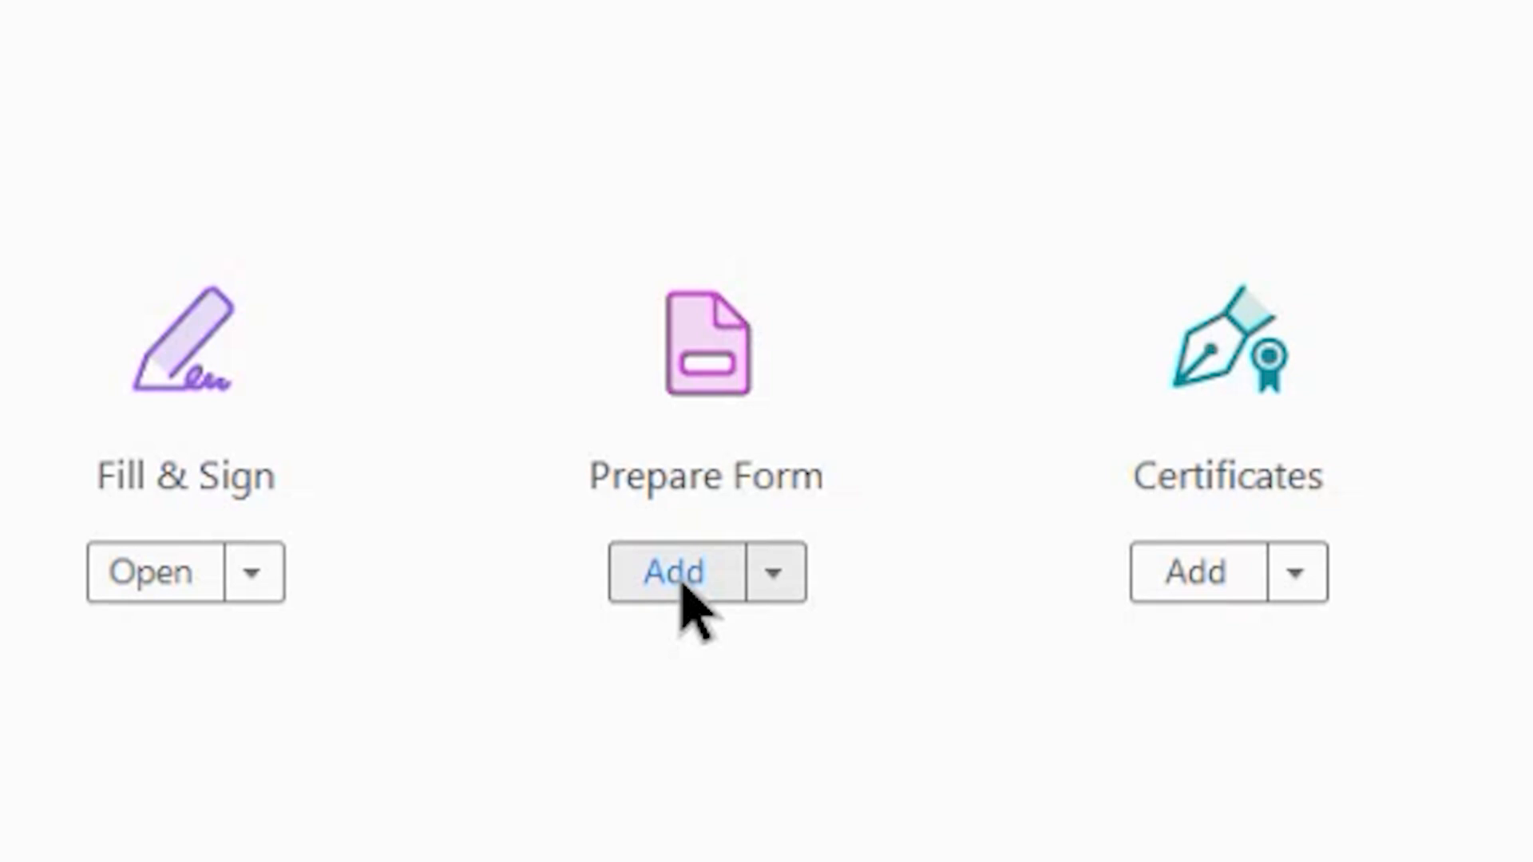
Add the Prepare Form tool from Tools and launch it
{"action": "left_click", "coordinate": [669, 572]}
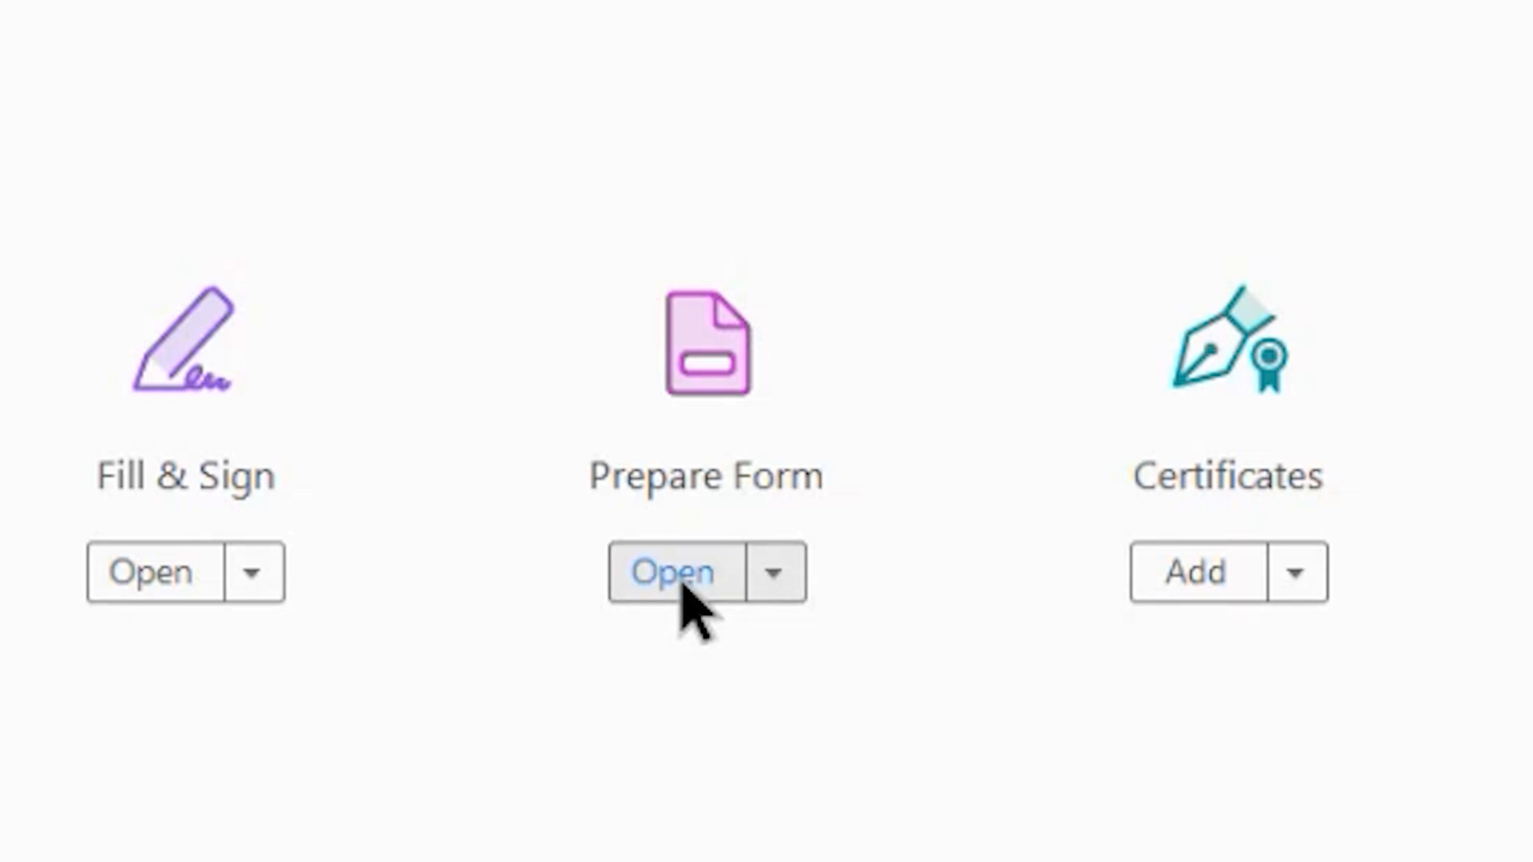
{"action": "left_click", "coordinate": [672, 572]}
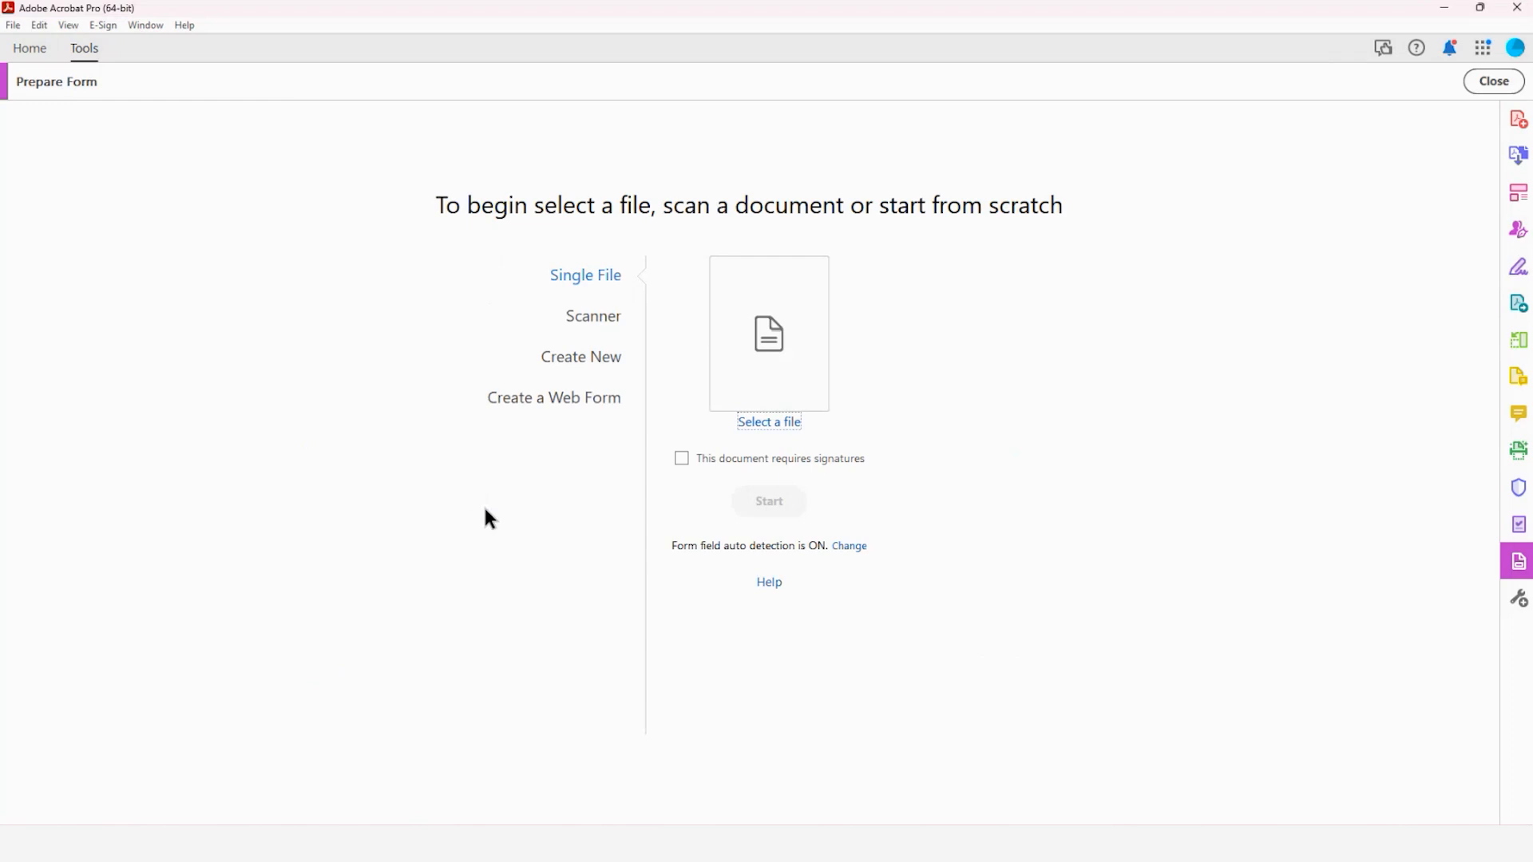
{"action": "mouse_move", "coordinate": [750, 332]}
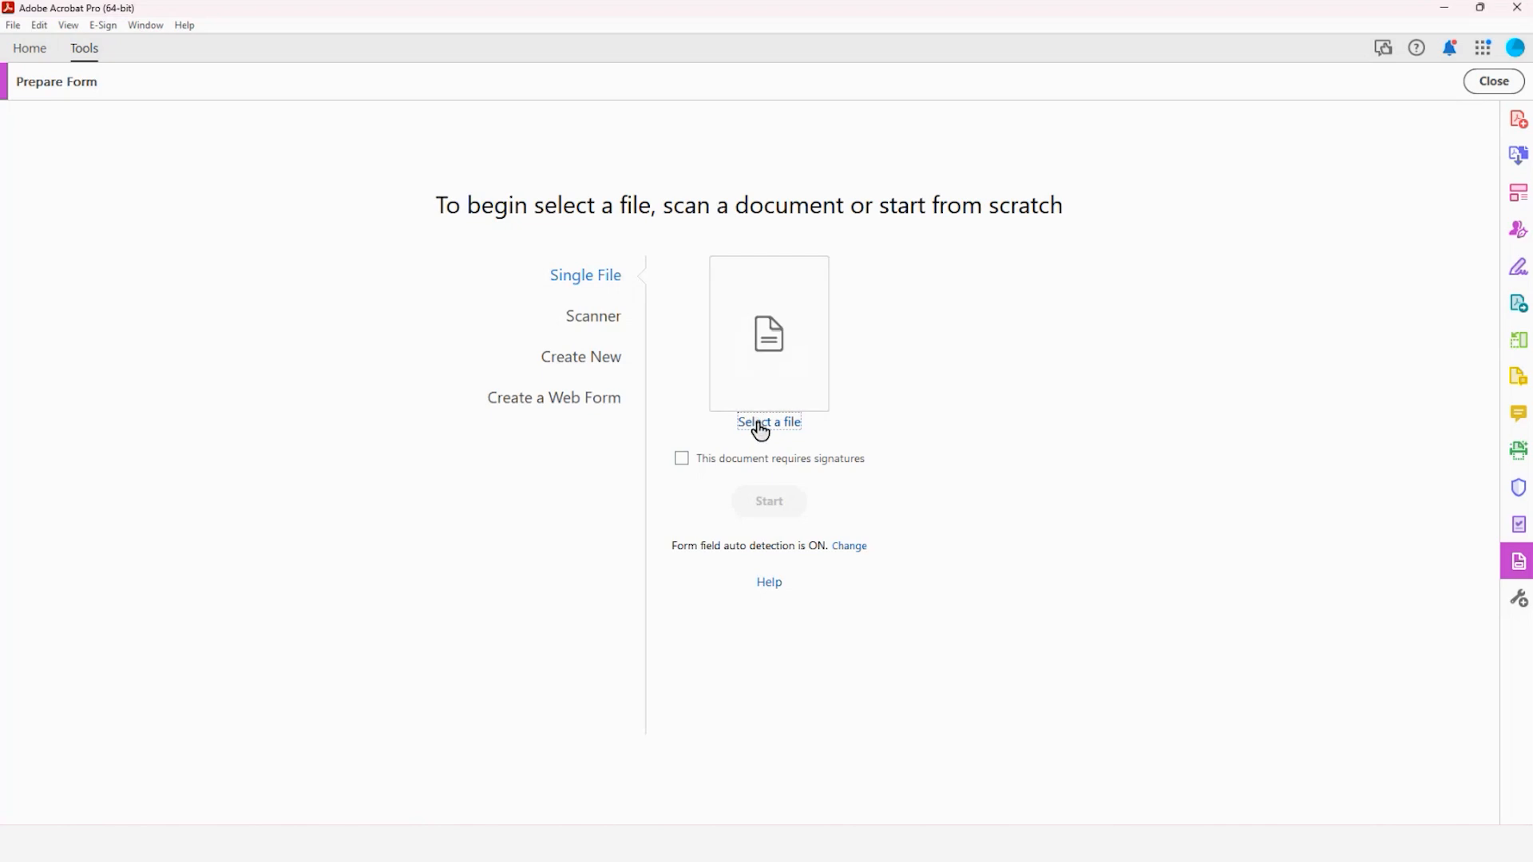
Select First Name.docx as the file to build the form from
{"action": "left_click", "coordinate": [768, 422]}
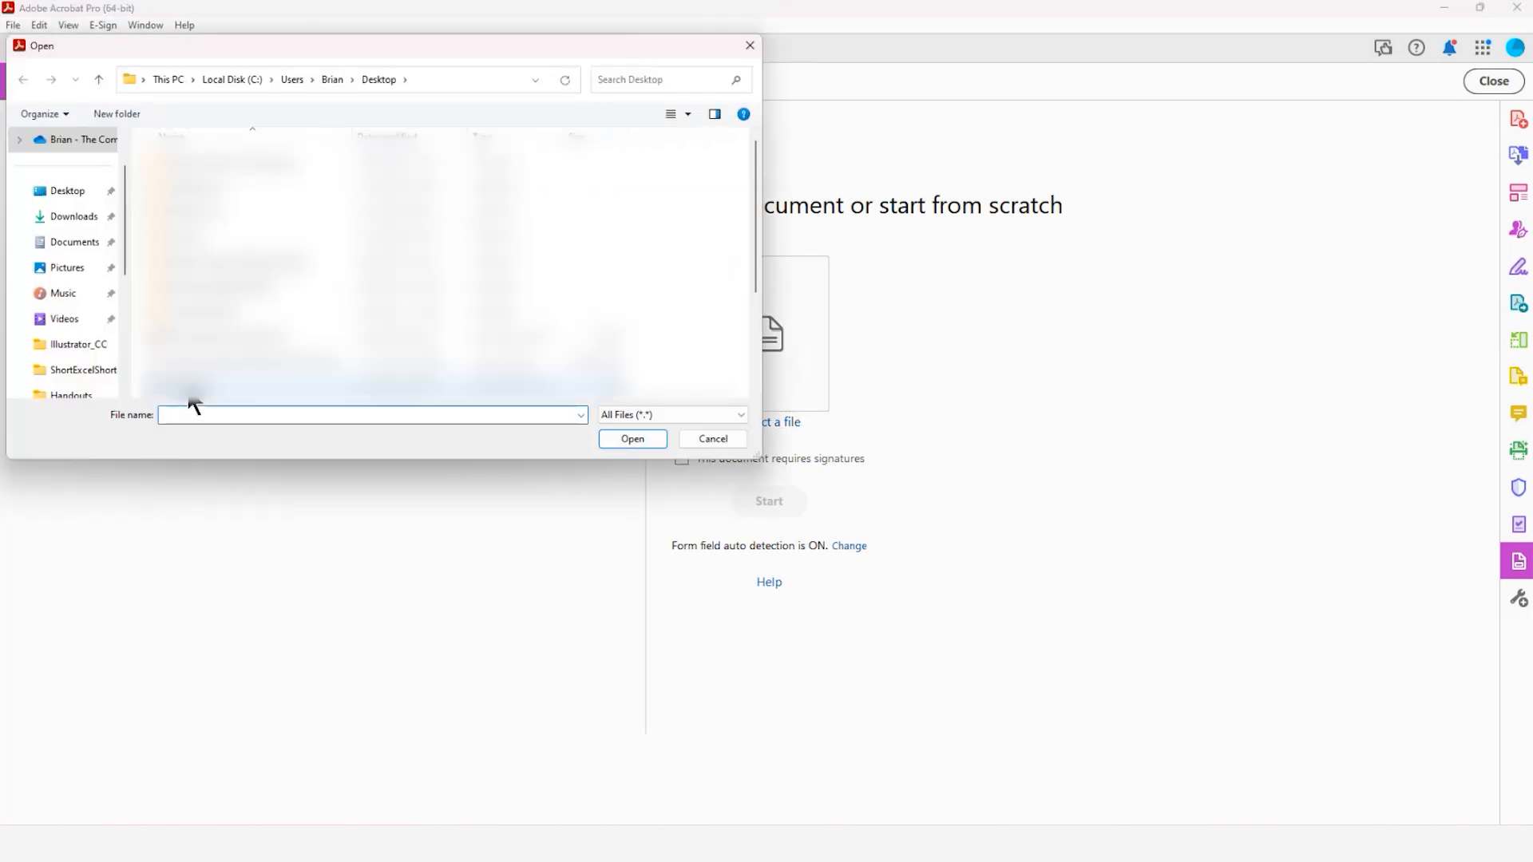
{"action": "type", "text": "First Name"}
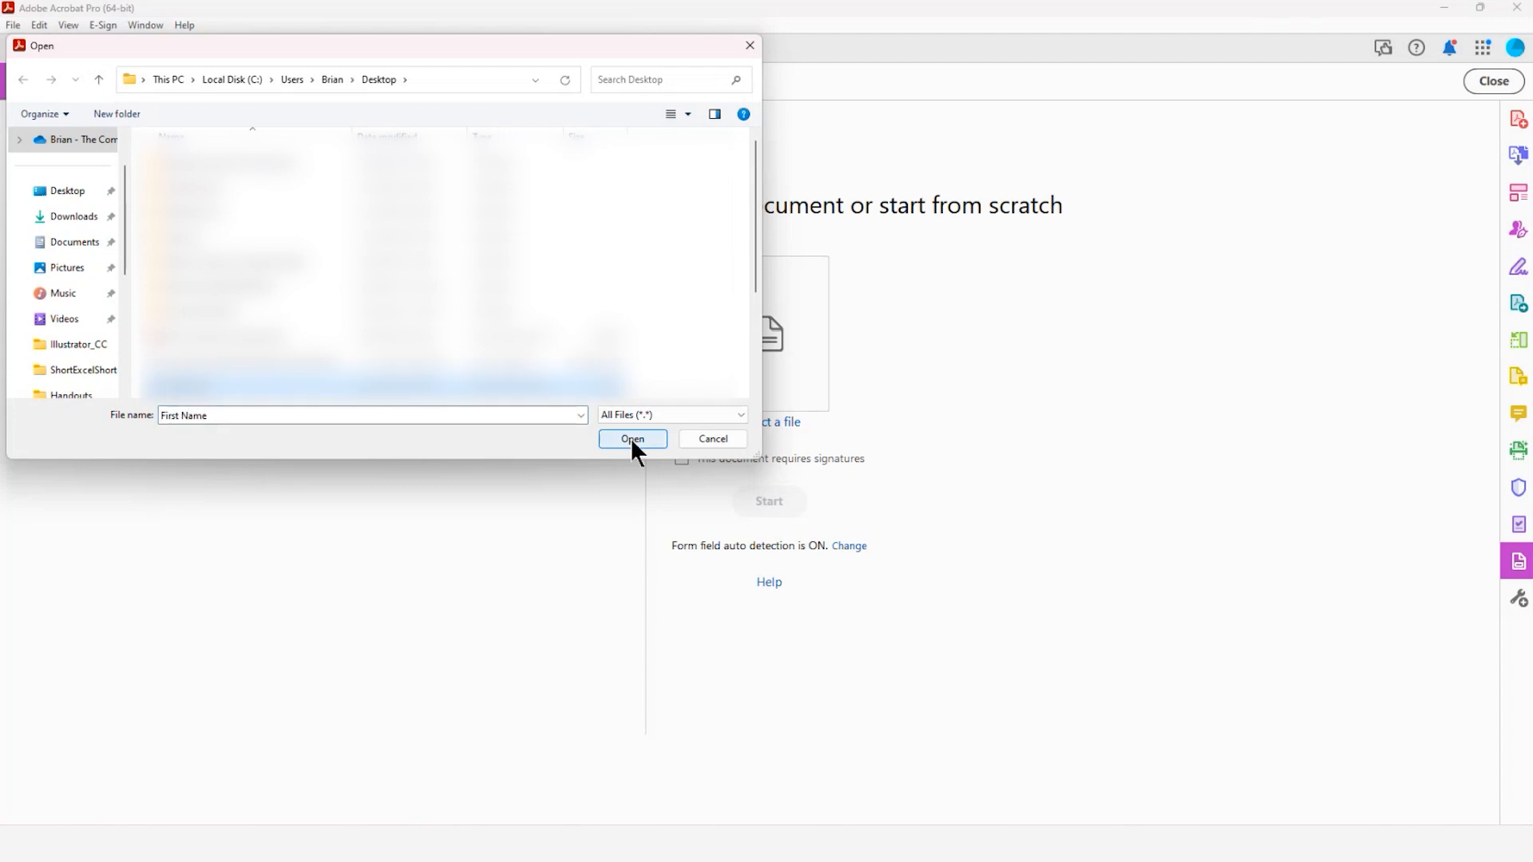
{"action": "left_click", "coordinate": [633, 439]}
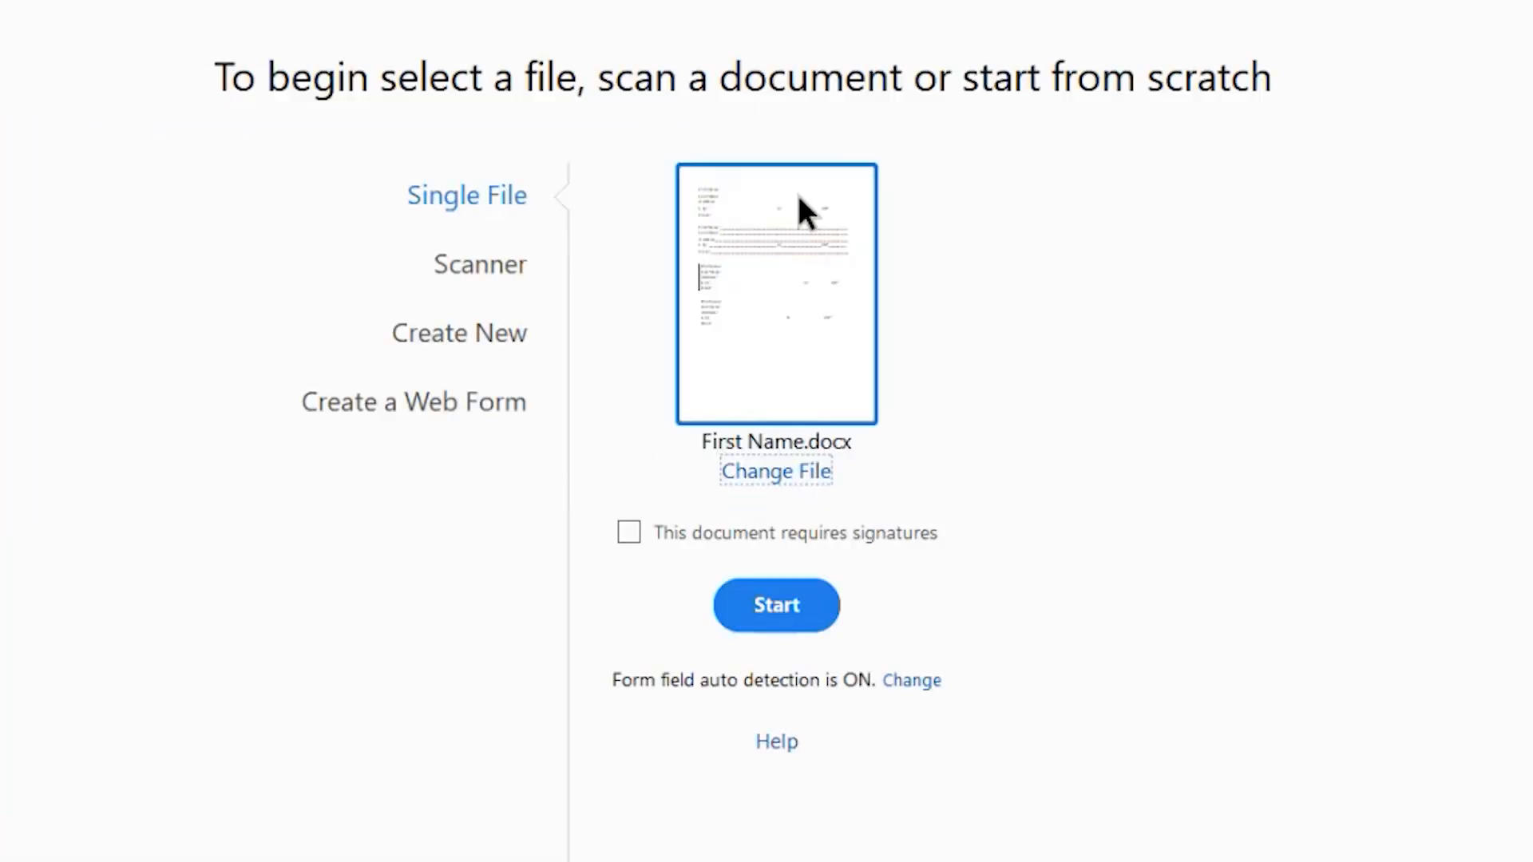
{"action": "mouse_move", "coordinate": [665, 410]}
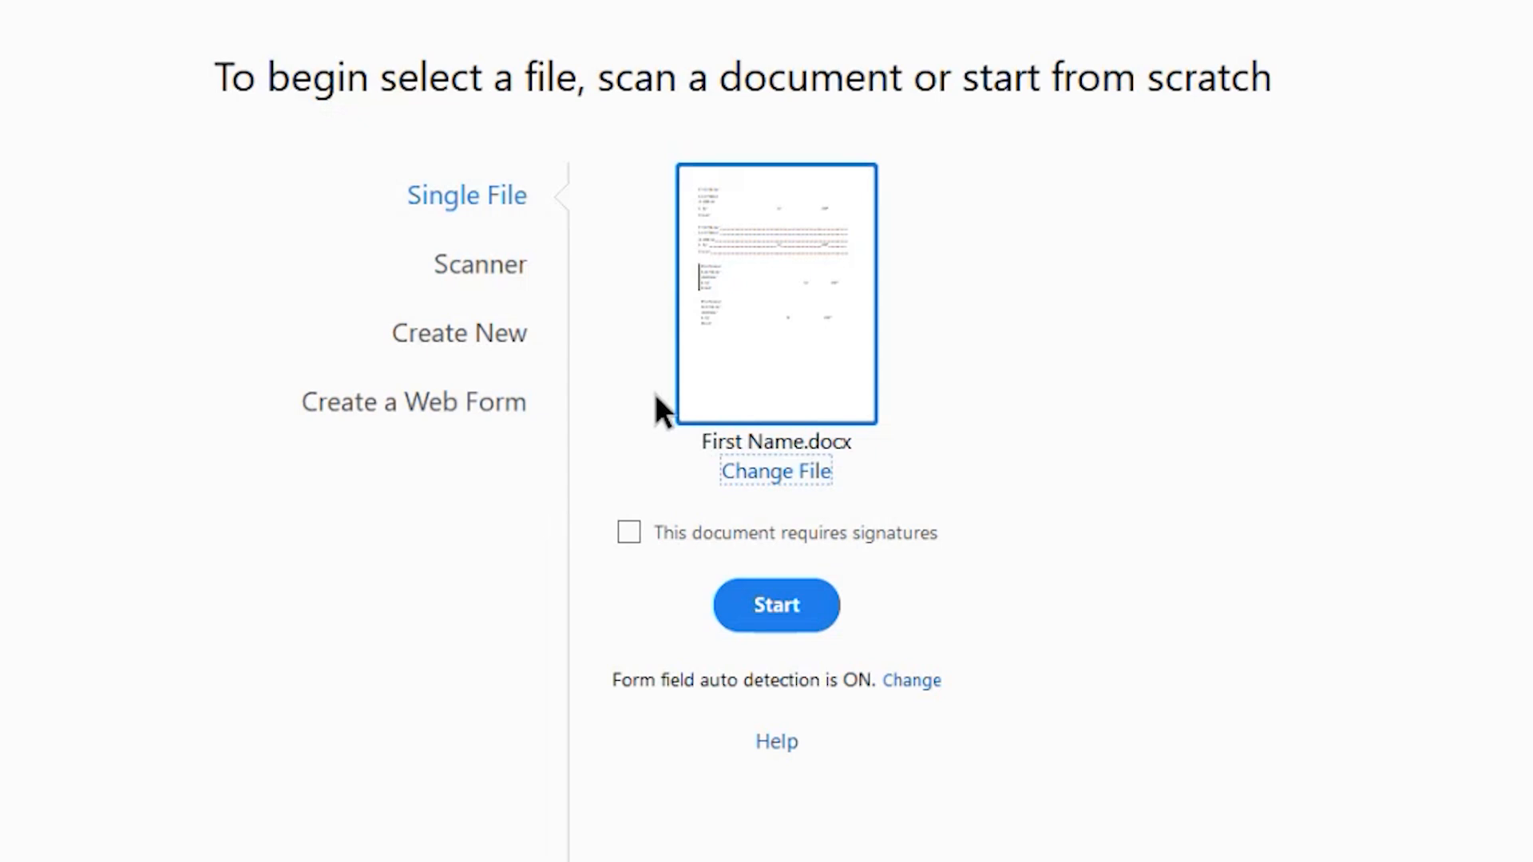
{"action": "mouse_move", "coordinate": [555, 595]}
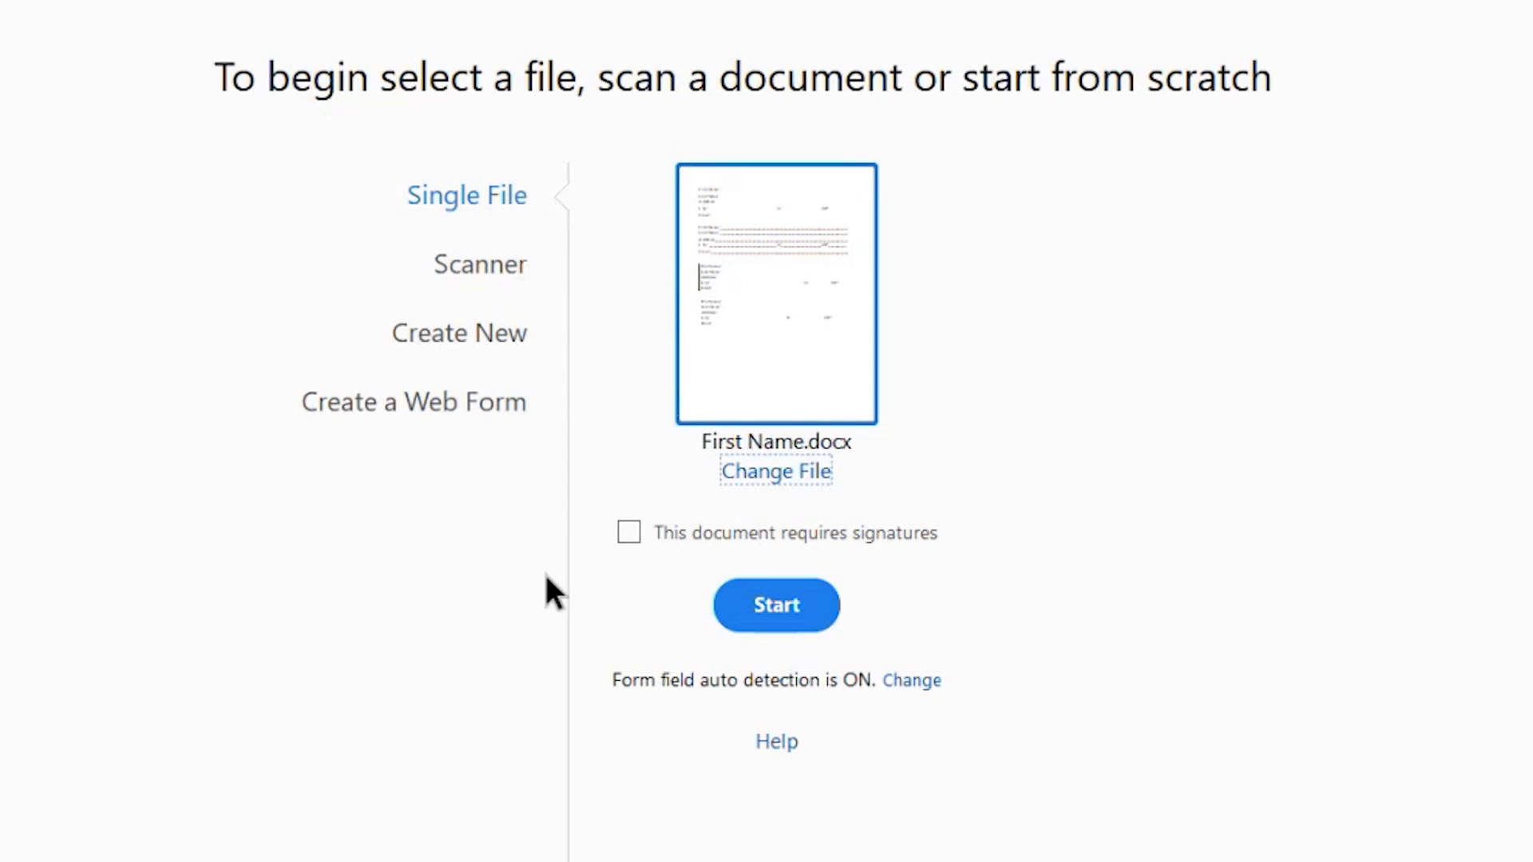
{"action": "mouse_move", "coordinate": [613, 573]}
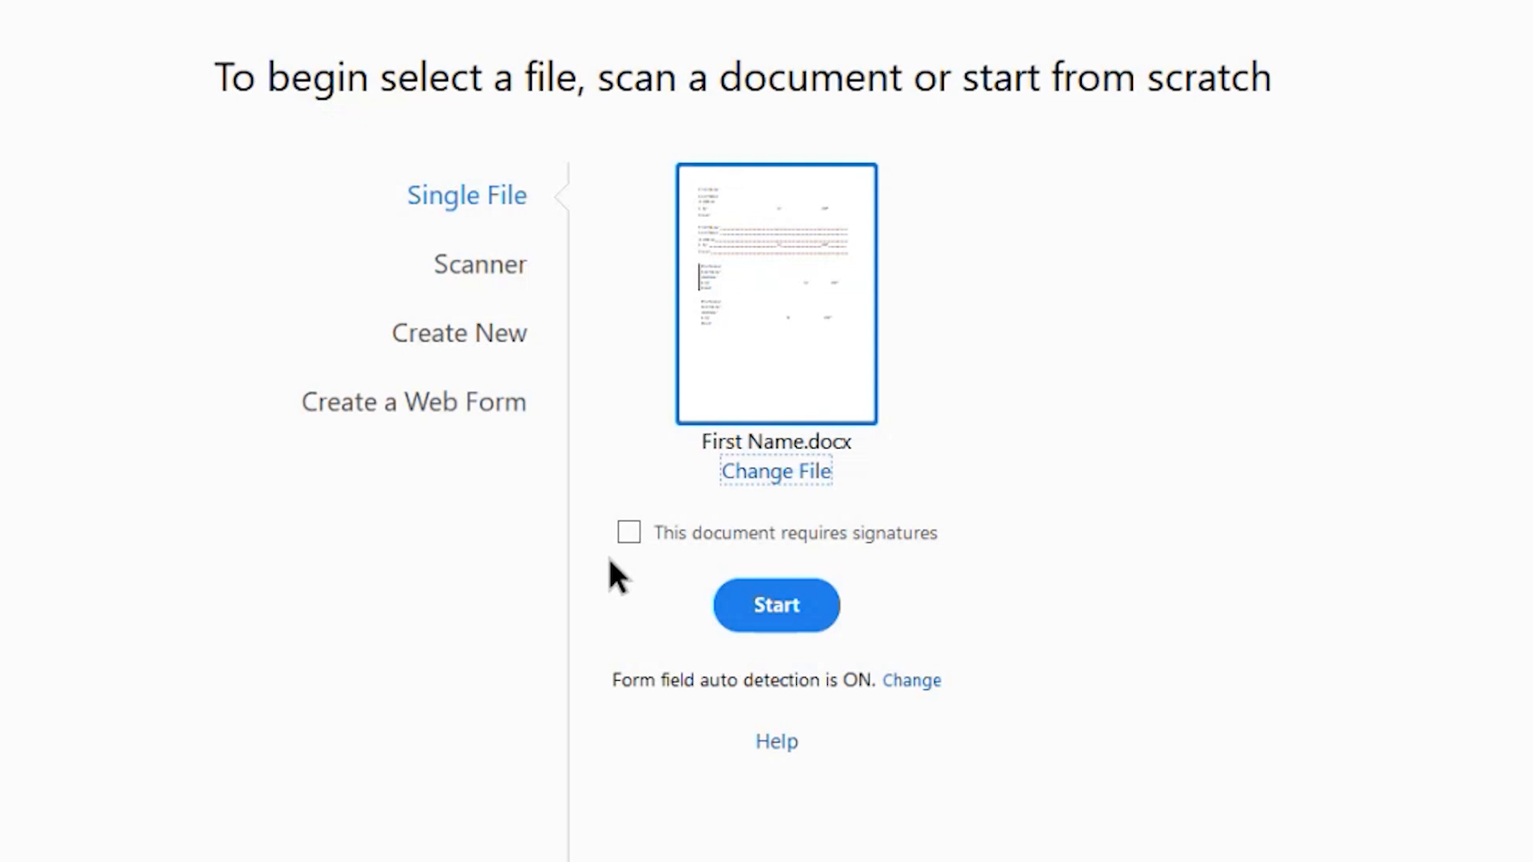
{"action": "mouse_move", "coordinate": [591, 526]}
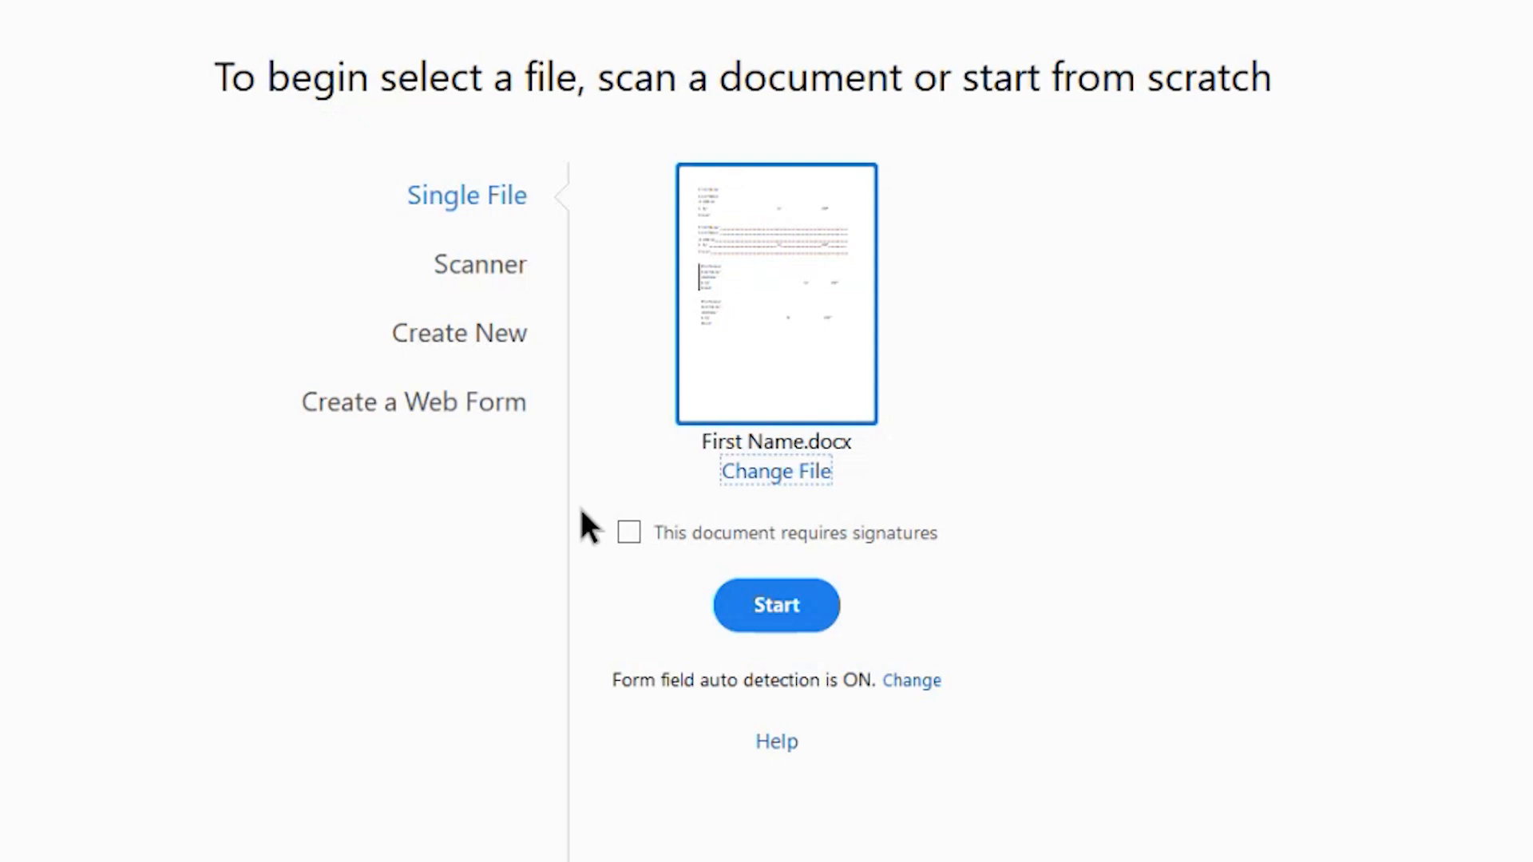
{"action": "mouse_move", "coordinate": [553, 602]}
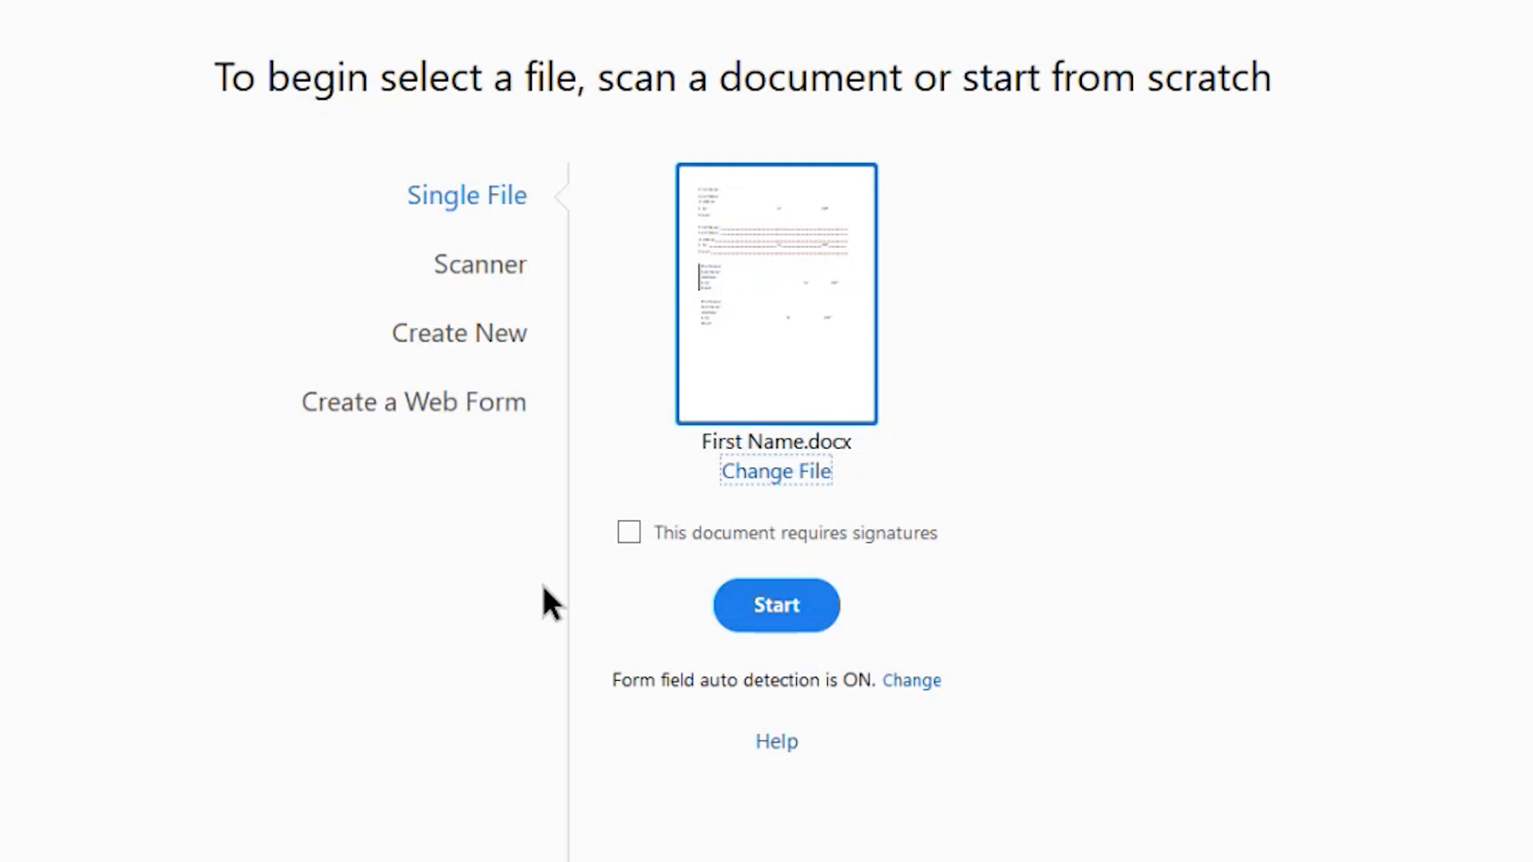
{"action": "mouse_move", "coordinate": [773, 663]}
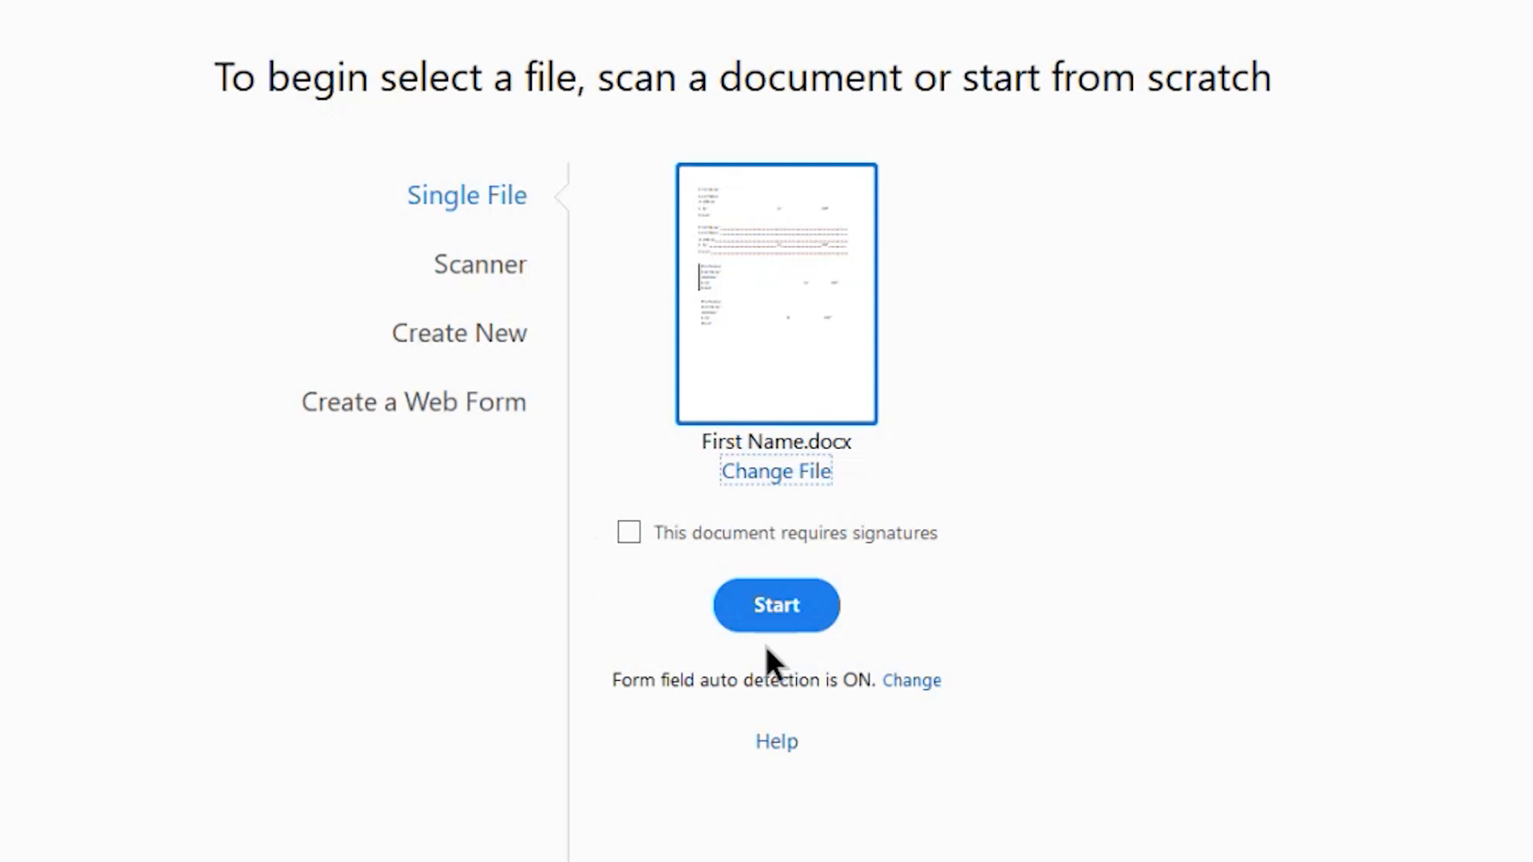
{"action": "mouse_move", "coordinate": [792, 627]}
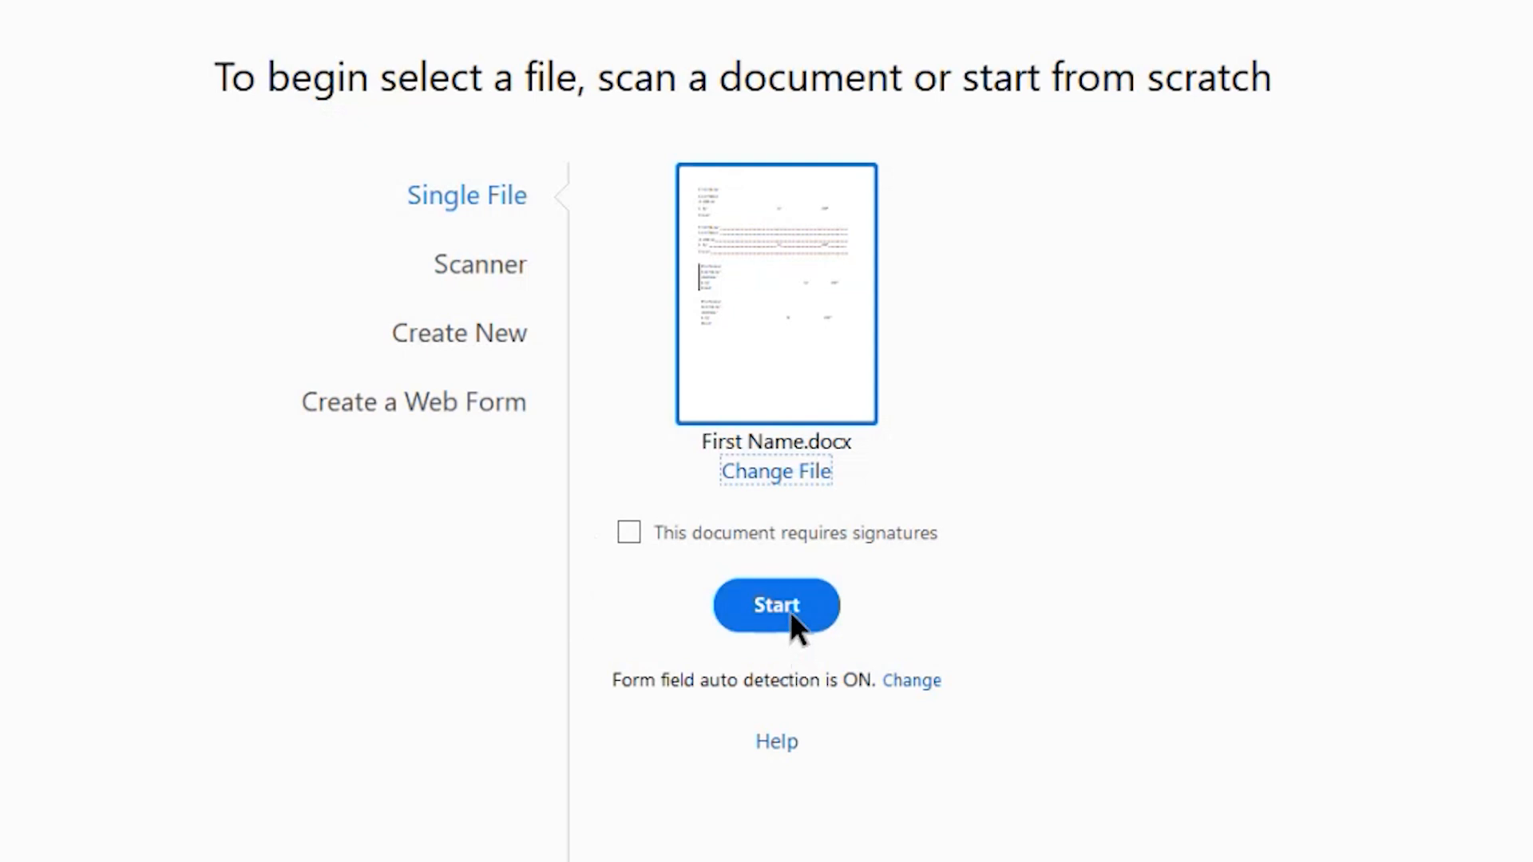
Start the conversion with form field auto detection turned on
{"action": "left_click", "coordinate": [776, 603]}
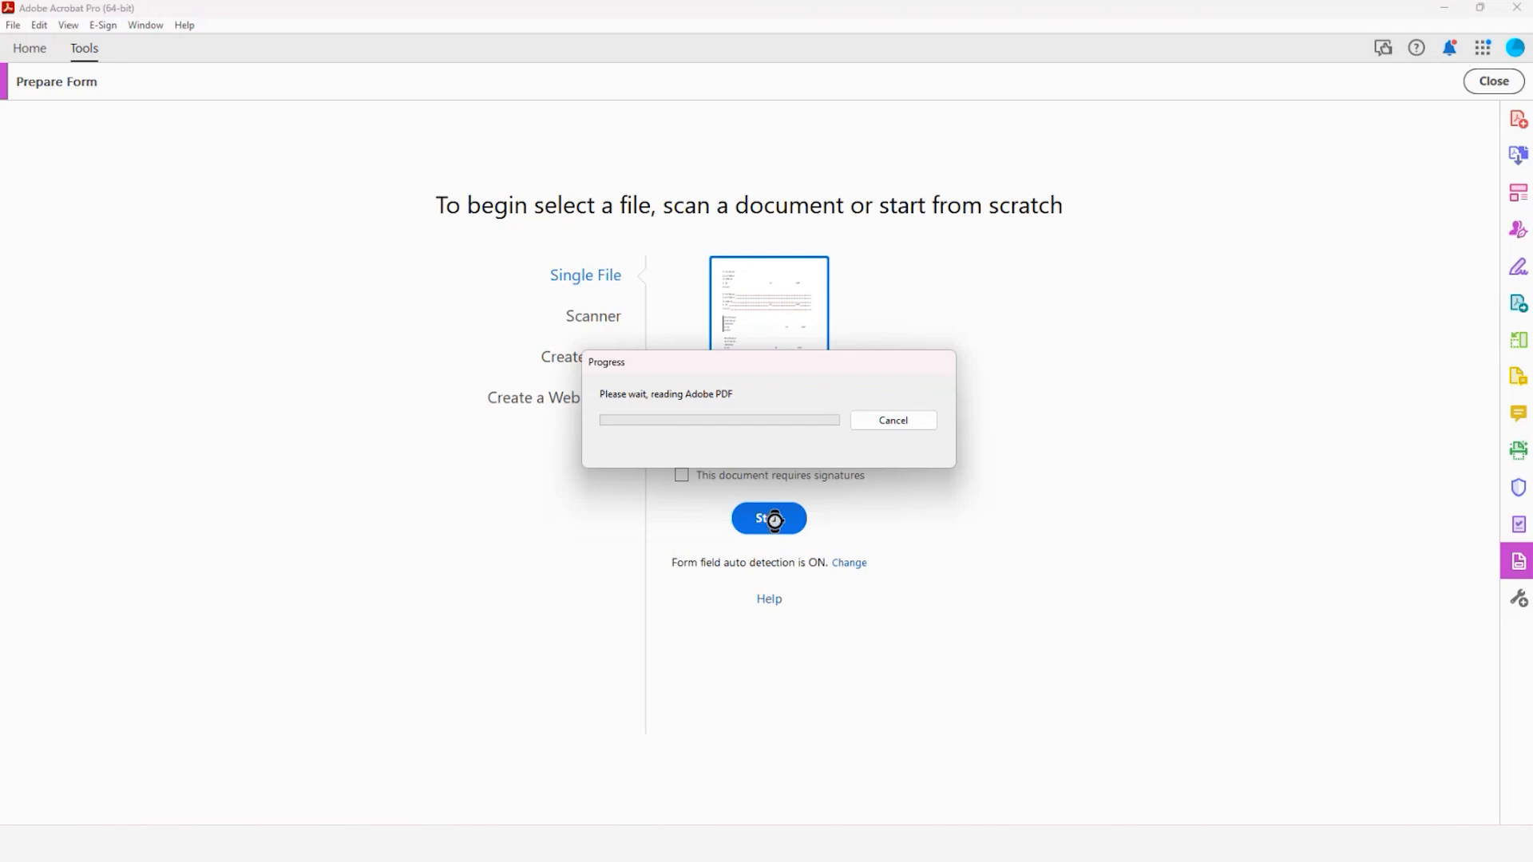
Dismiss the Add or Edit Text tip and inspect the auto-detected fields in First Name.pdf
{"action": "left_click", "coordinate": [768, 518]}
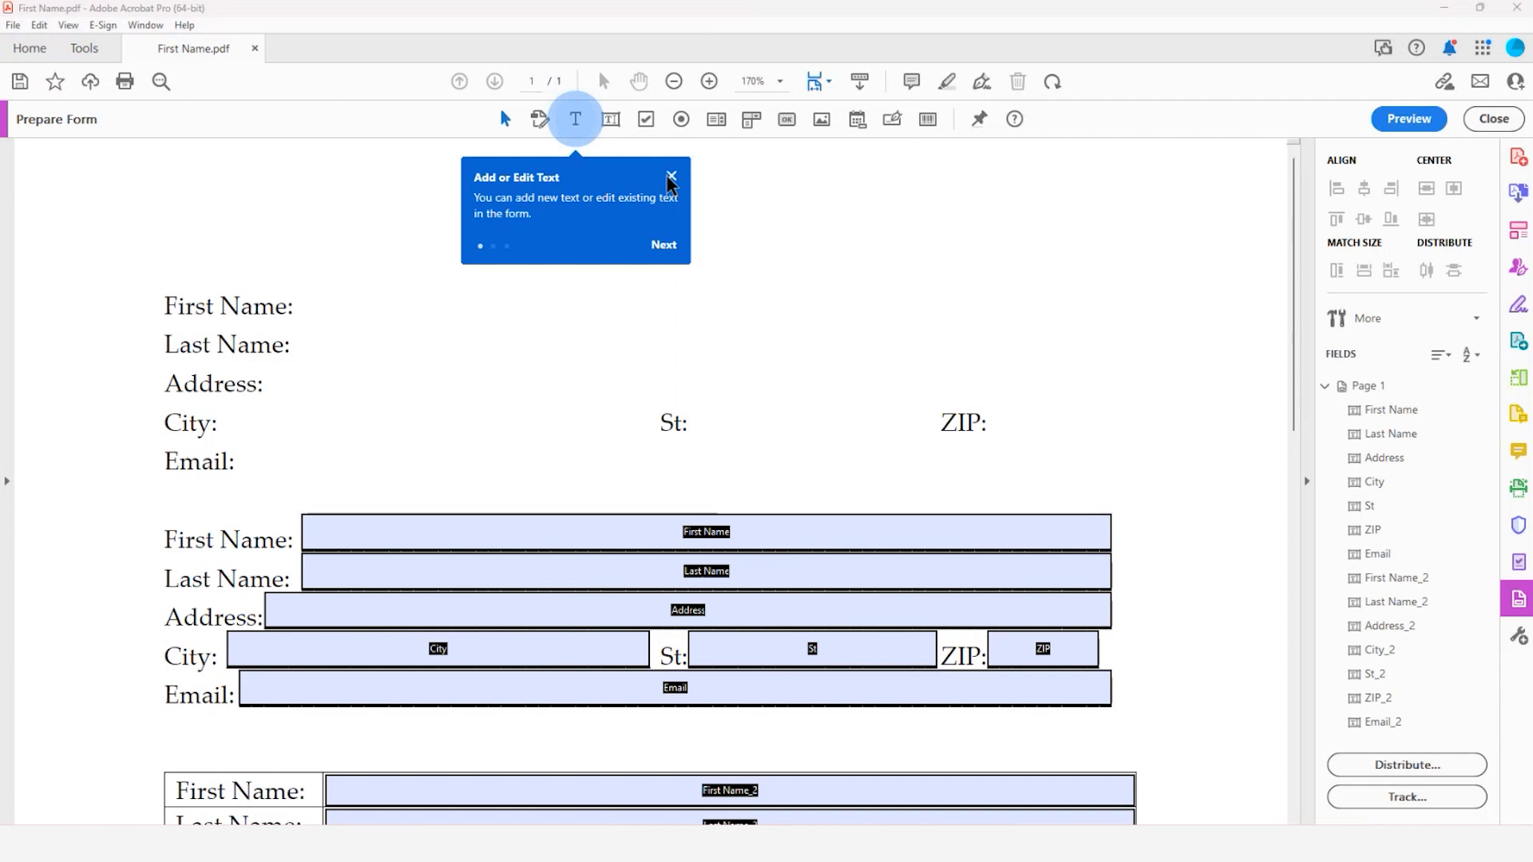
{"action": "left_click", "coordinate": [672, 177]}
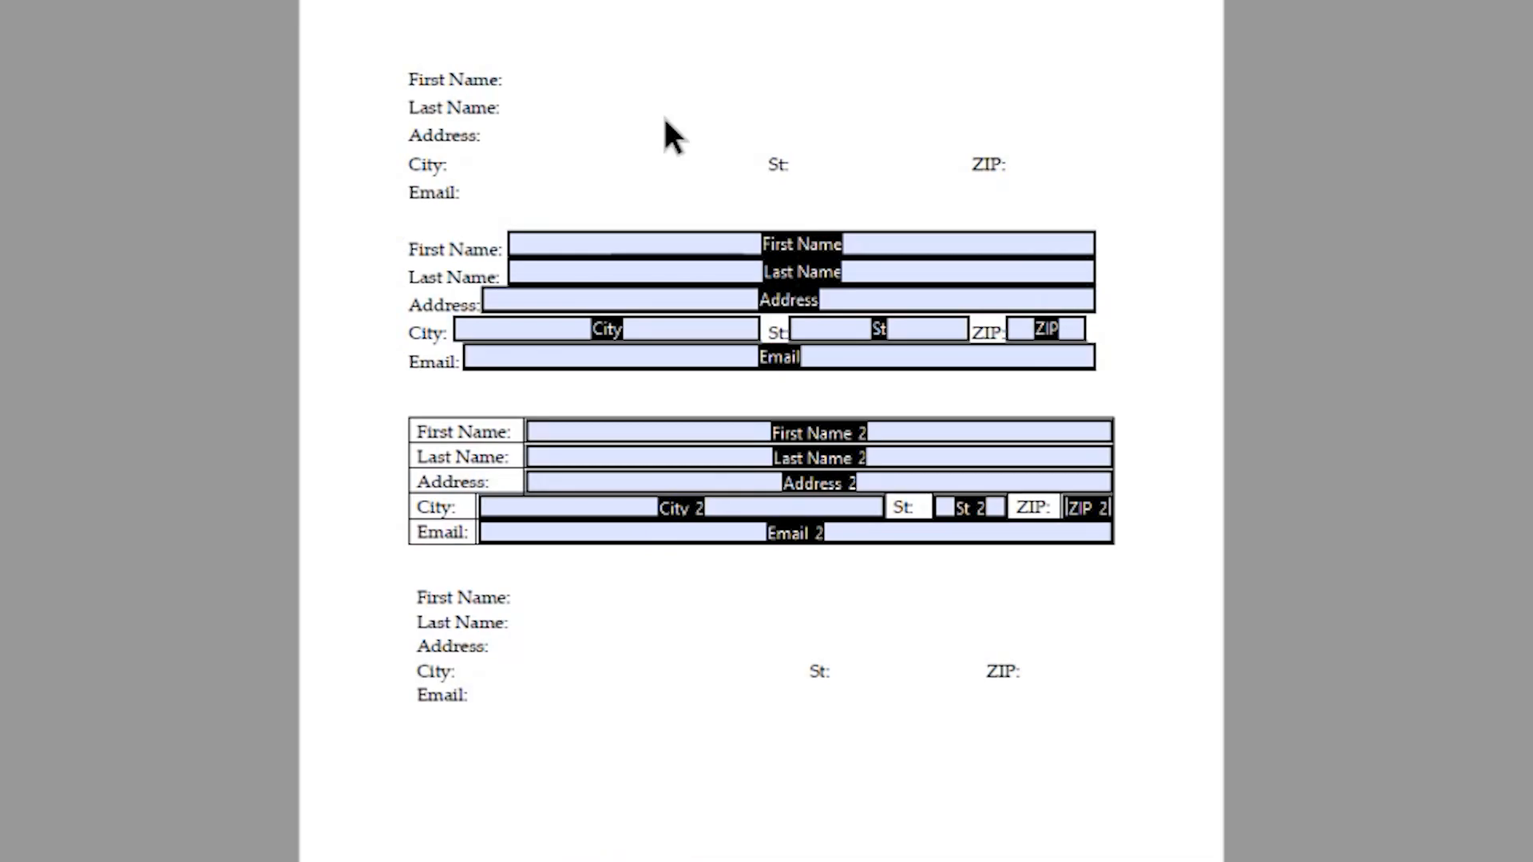
{"action": "mouse_move", "coordinate": [529, 88]}
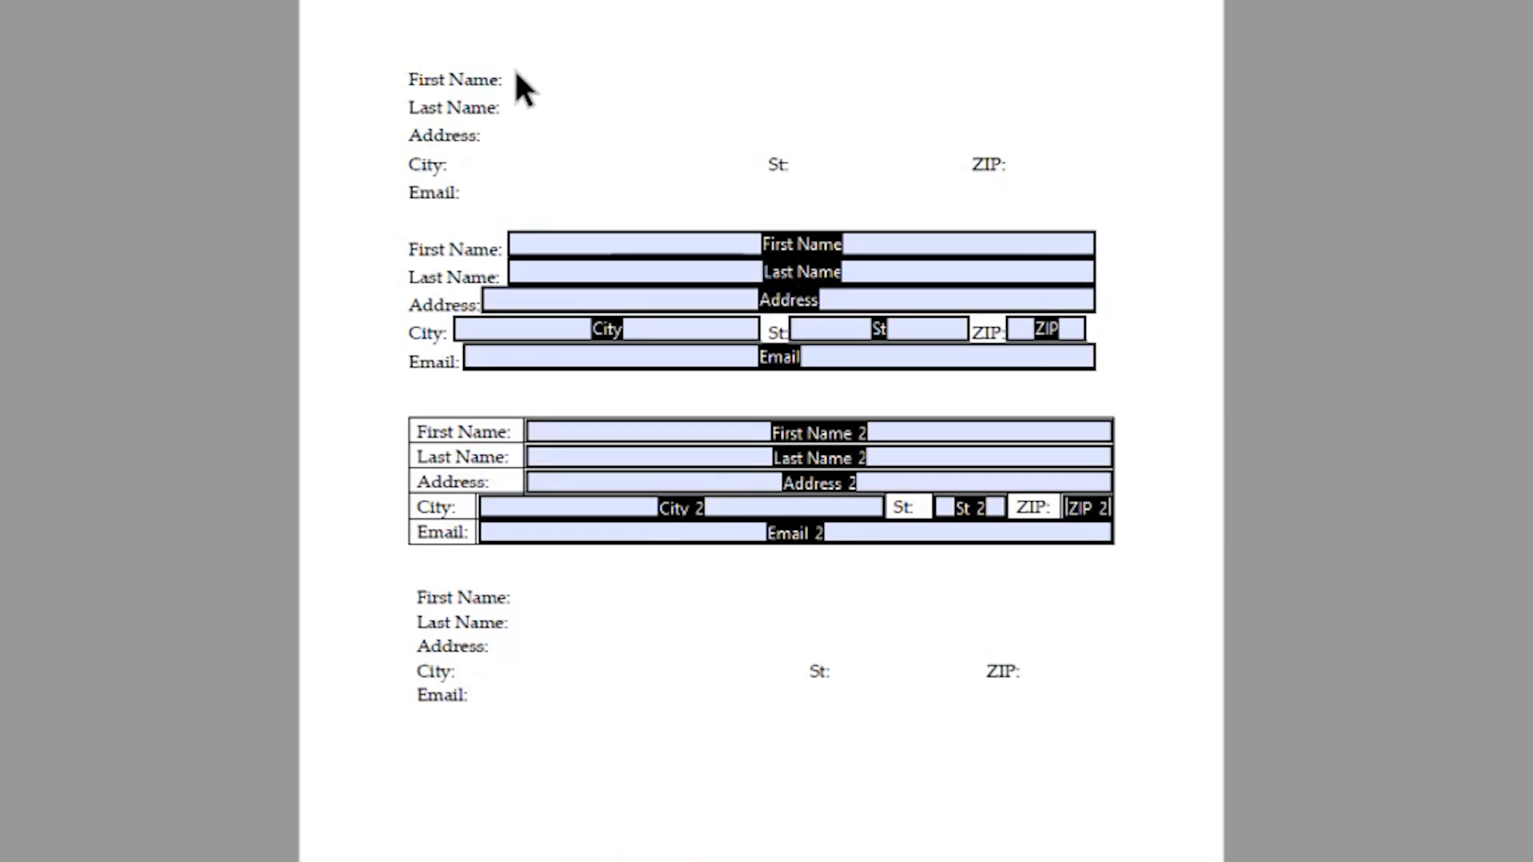
{"action": "left_click", "coordinate": [793, 532]}
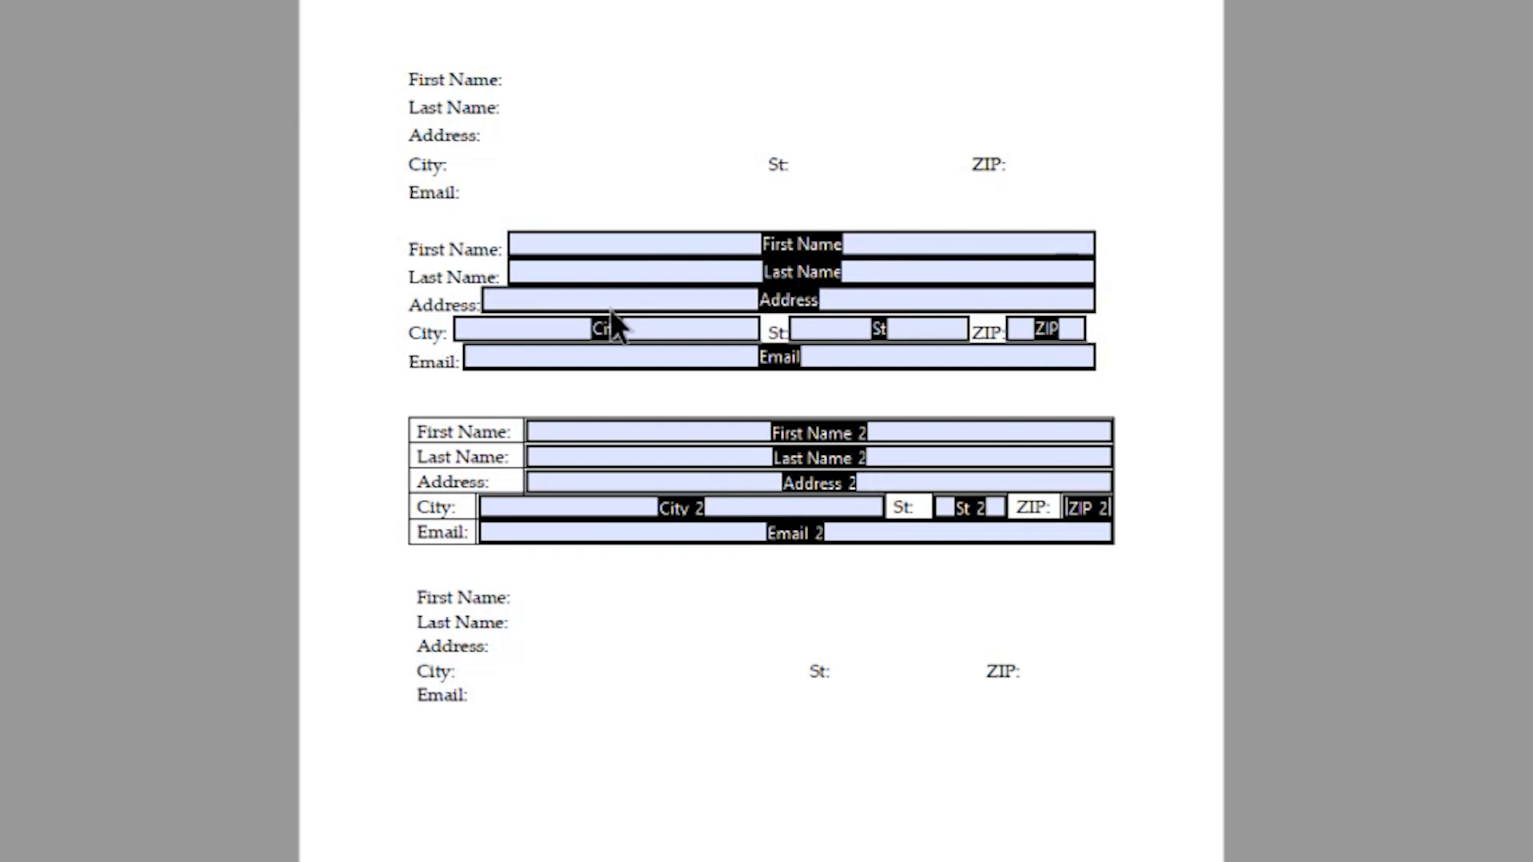
{"action": "left_click", "coordinate": [802, 271]}
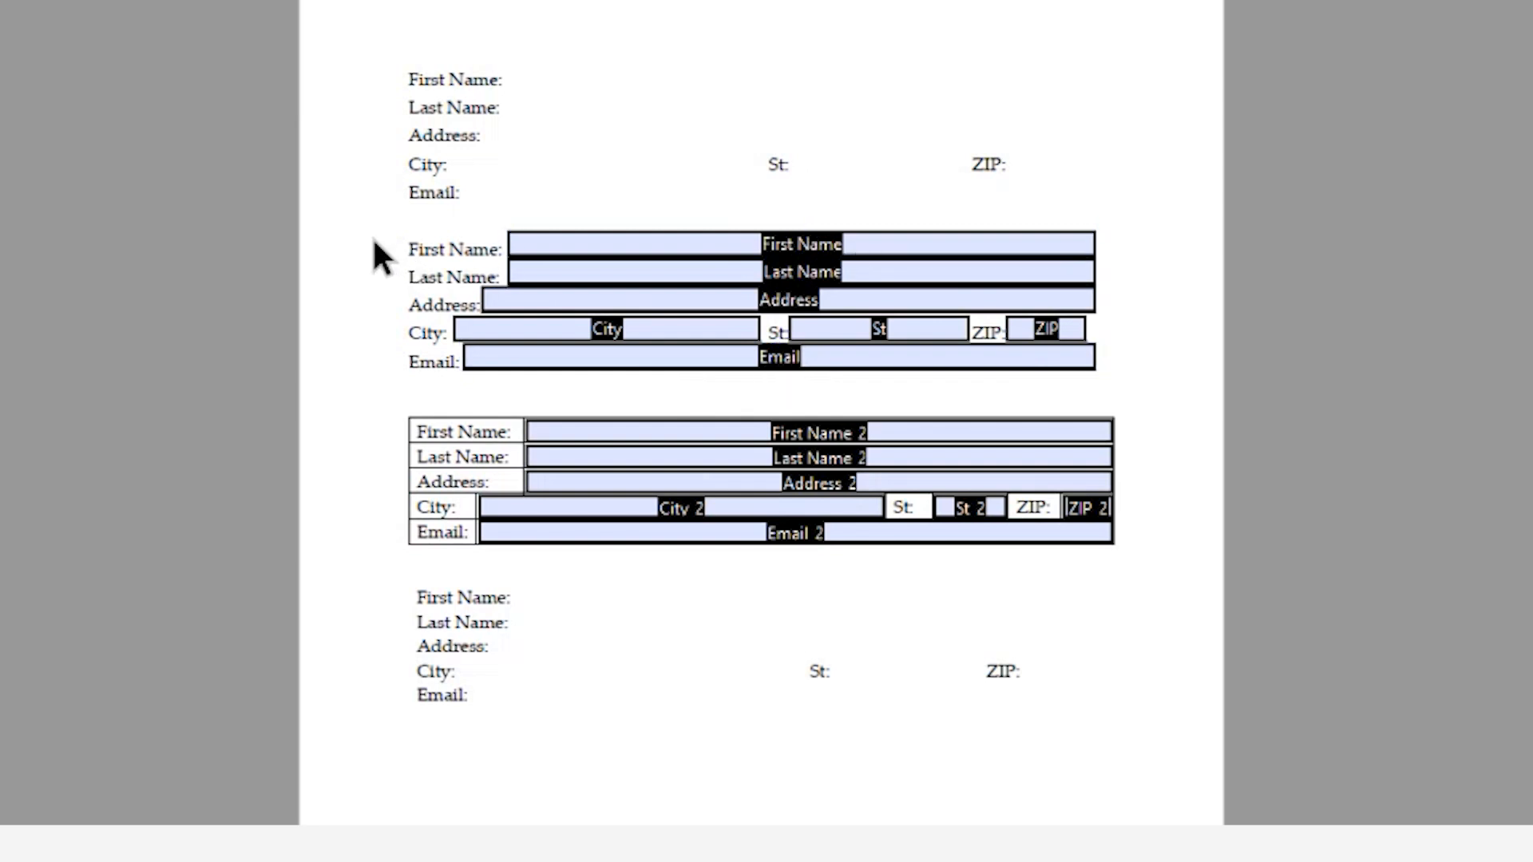
{"action": "mouse_move", "coordinate": [363, 355]}
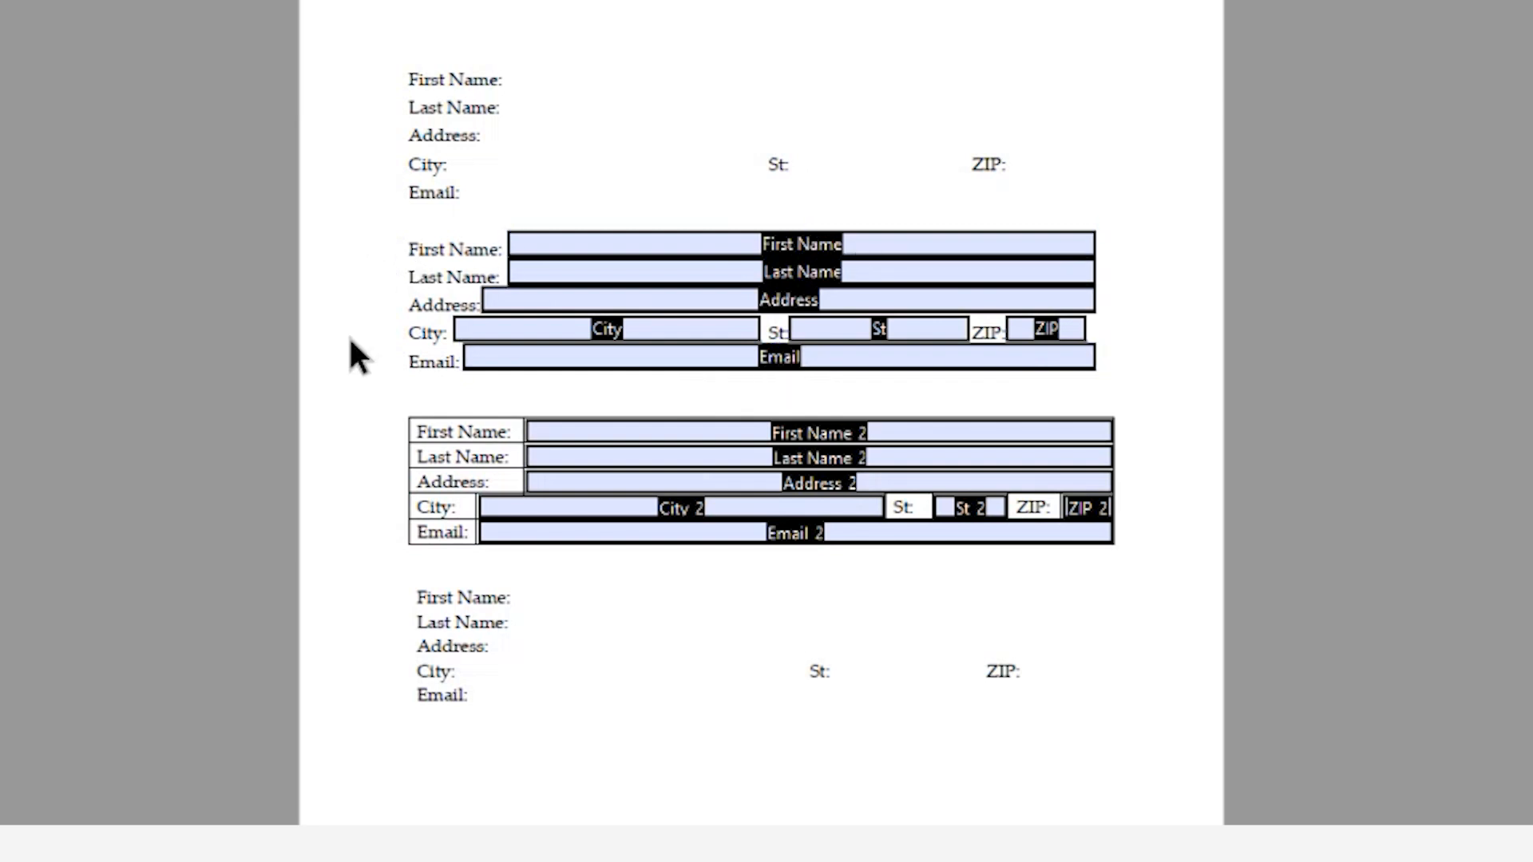